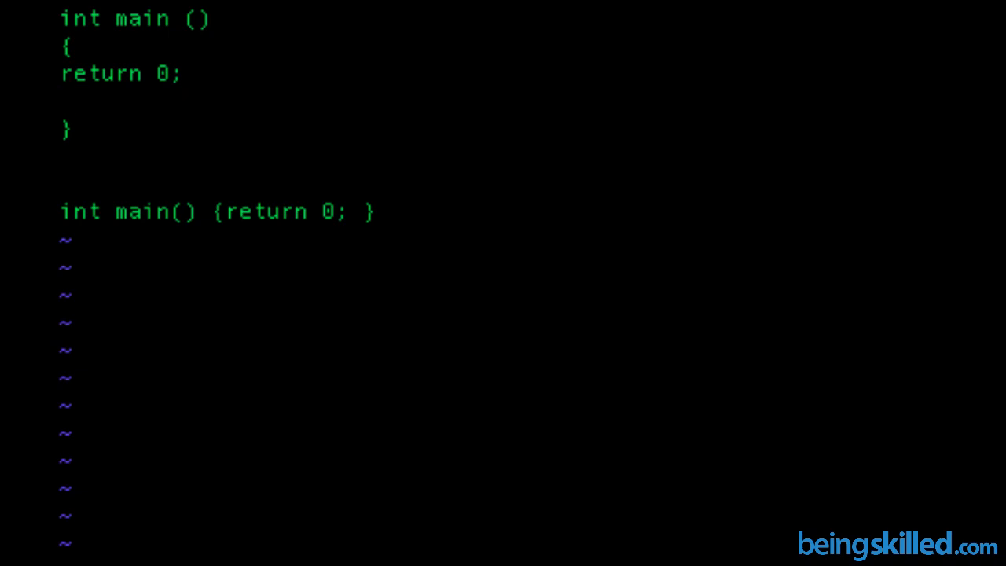
type("i")
type("//")
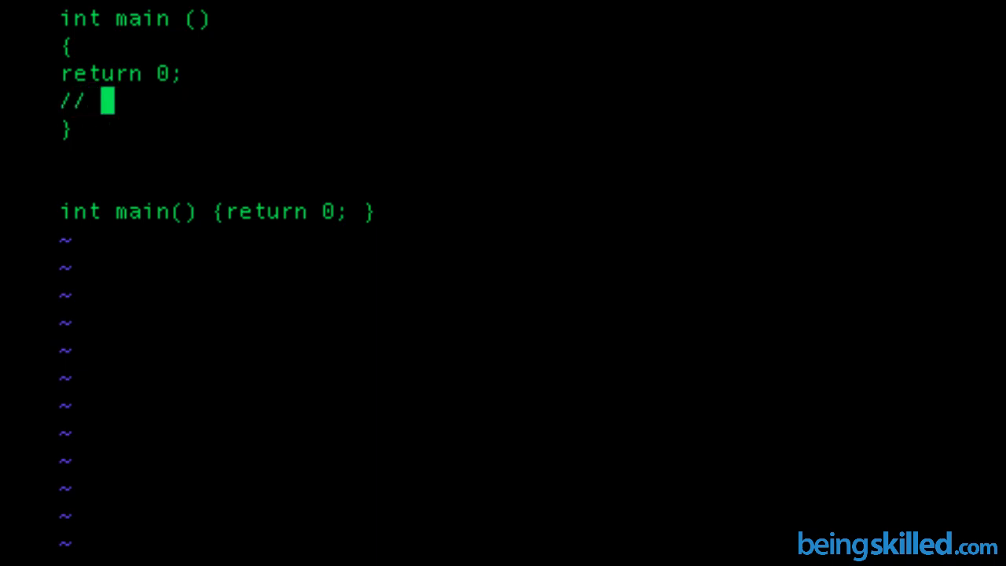
type("This is s")
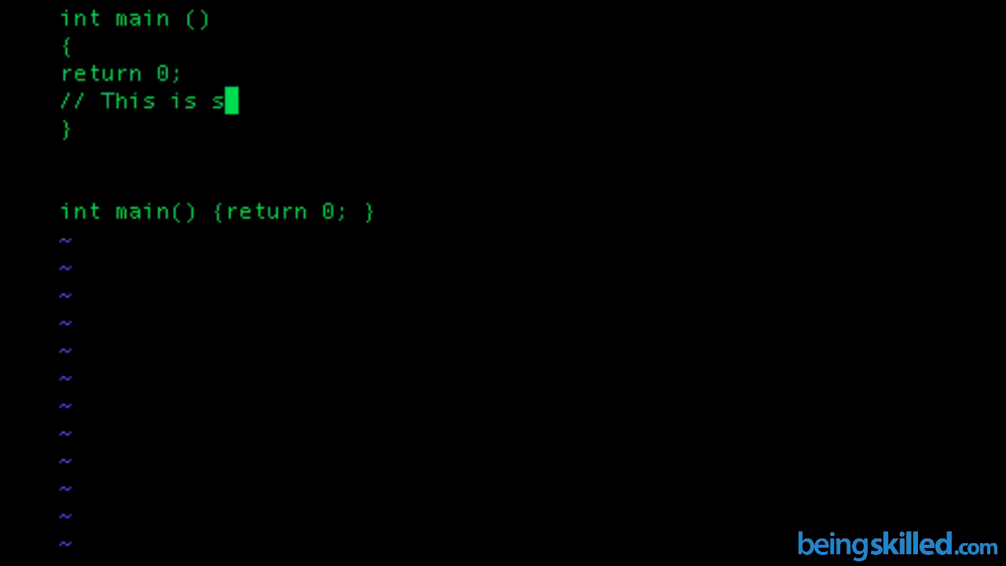
type("ingle line comment")
type("This is multiline comment")
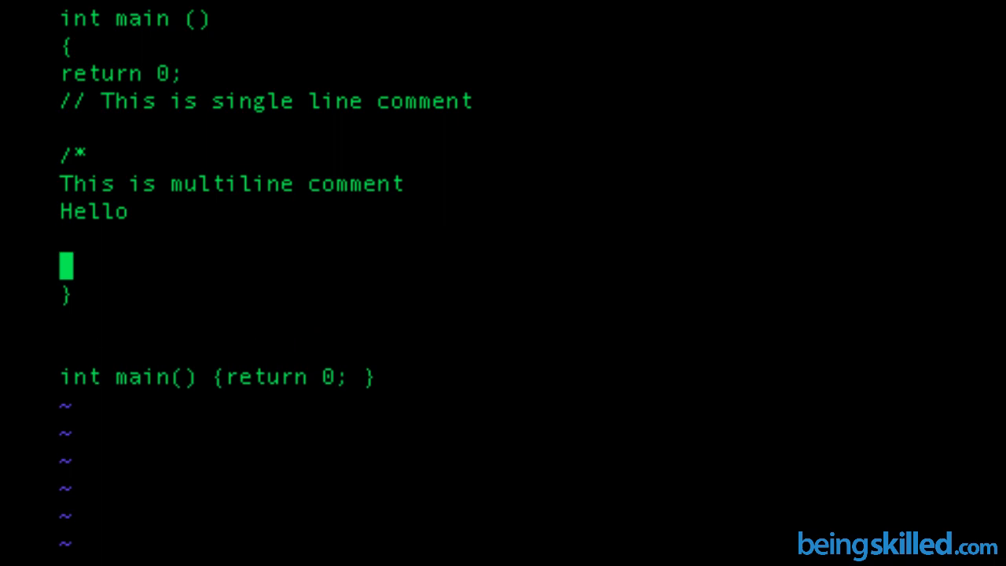
type("World")
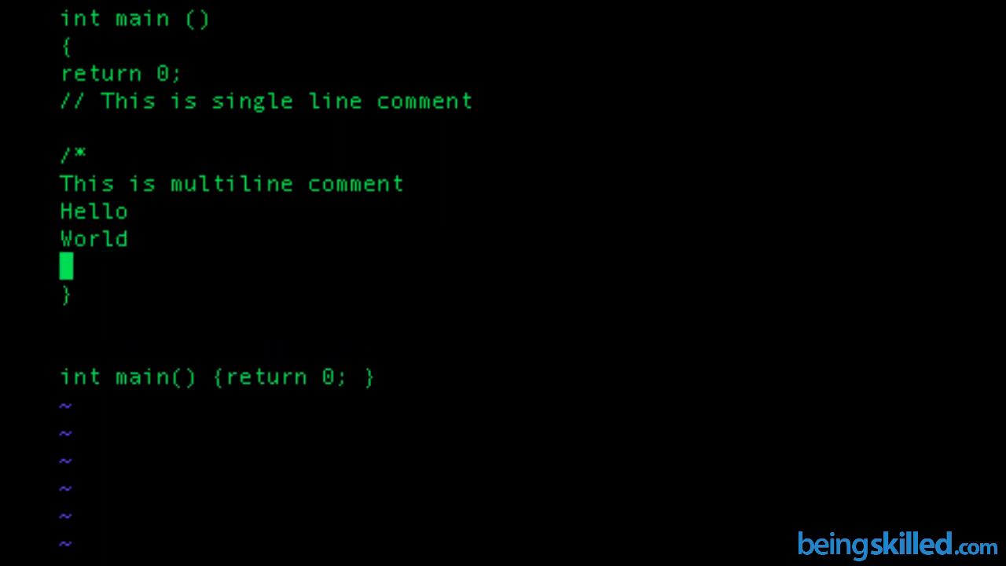
type("This is a")
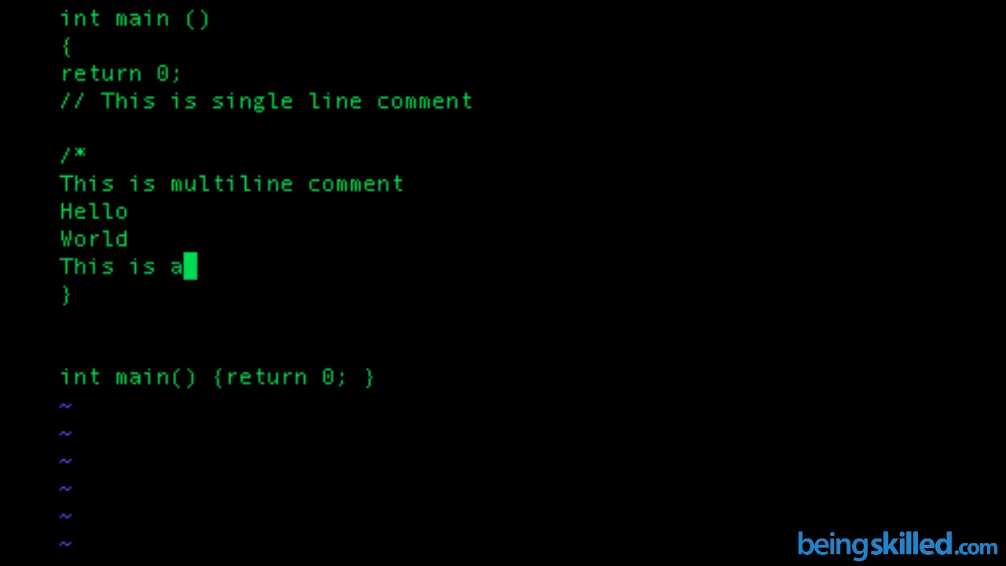
type("gain a line")
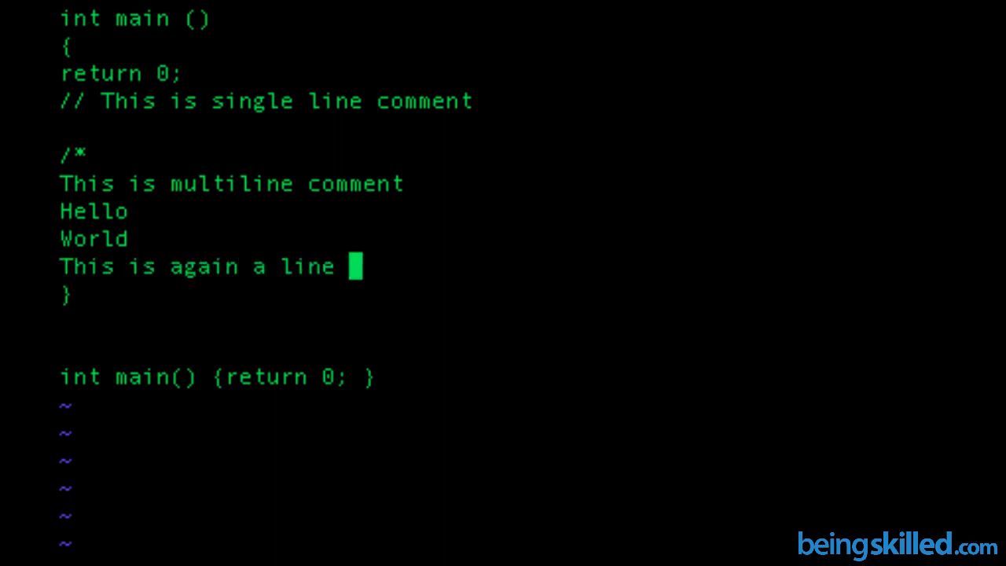